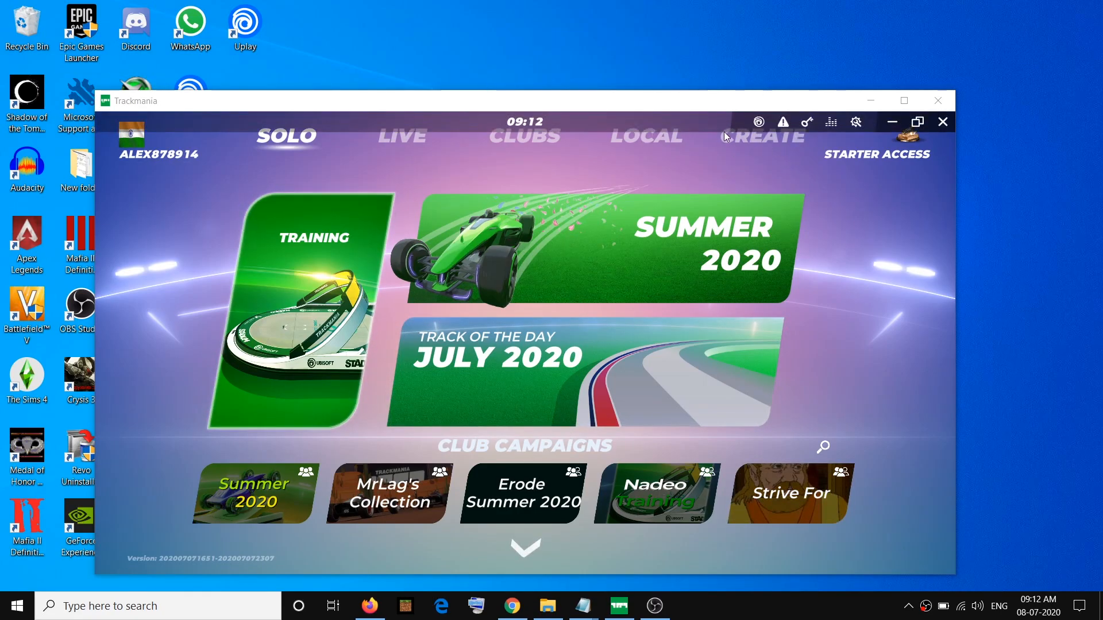
{"action": "mouse_move", "coordinate": [617, 117]}
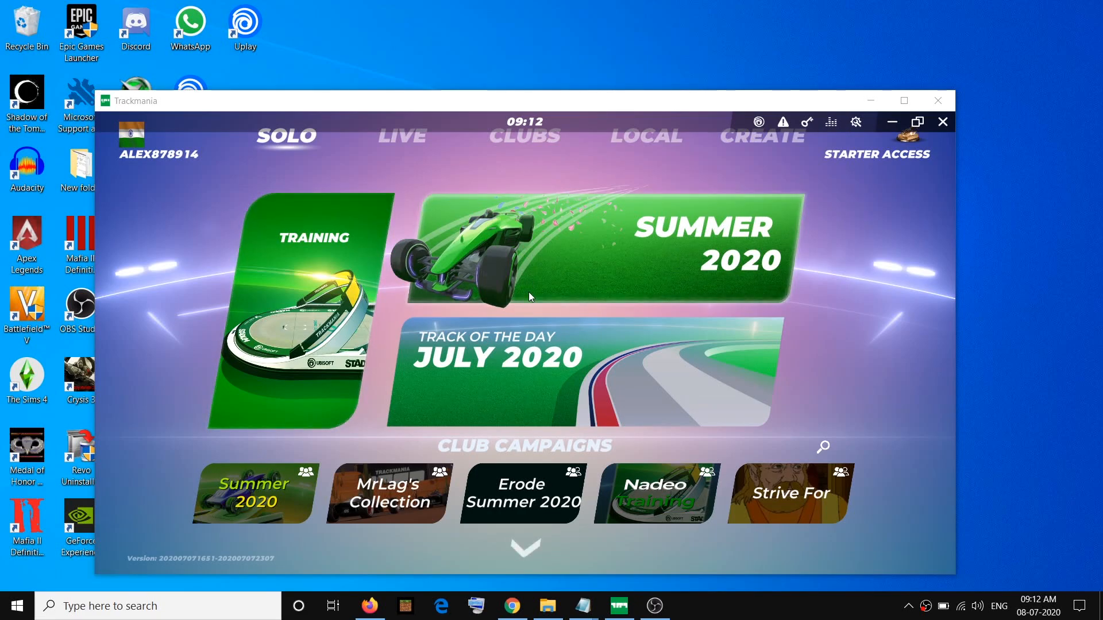
{"action": "mouse_move", "coordinate": [520, 96]}
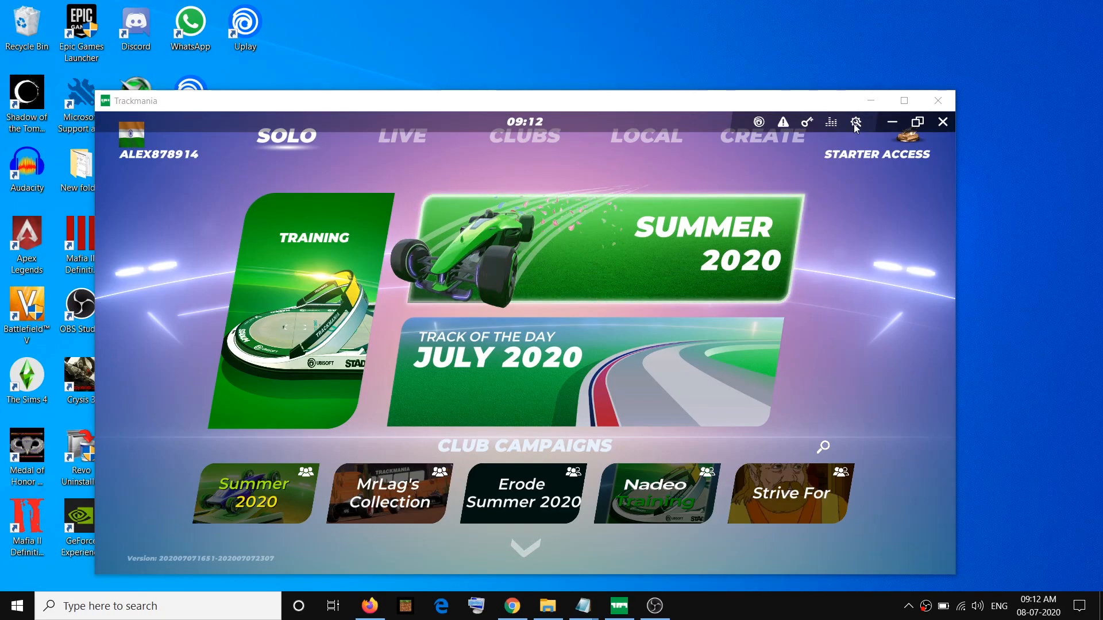
Step: Open Trackmania's settings with the gear icon in the main menu toolbar
{"action": "left_click", "coordinate": [855, 121]}
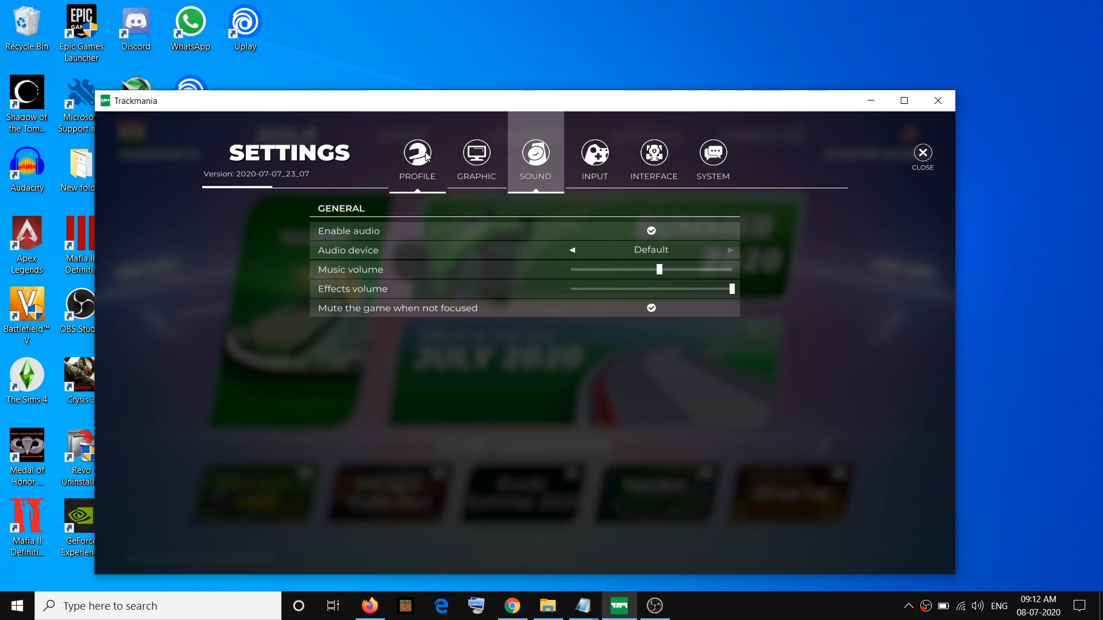
Step: Switch the settings to the Profile tab to show its Privacy options
{"action": "left_click", "coordinate": [416, 153]}
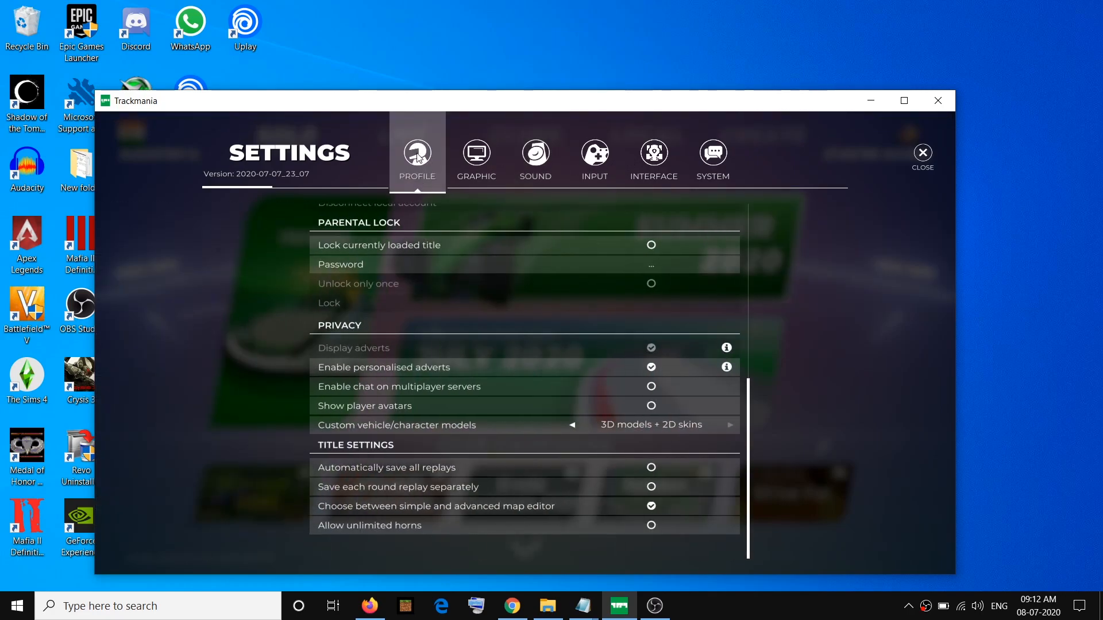
{"action": "mouse_move", "coordinate": [521, 348]}
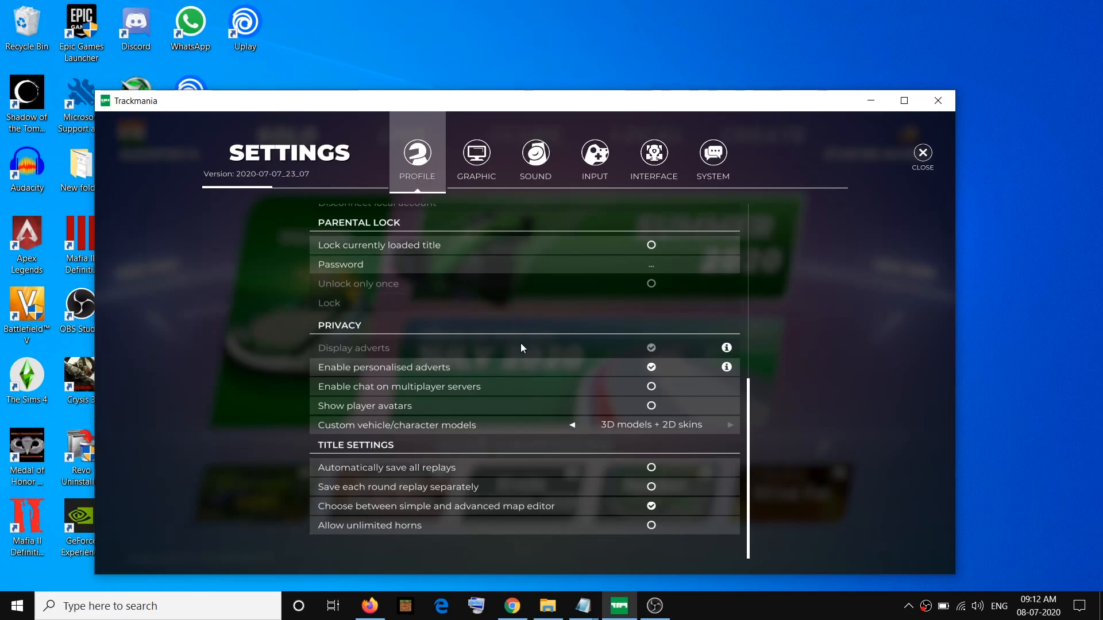
{"action": "mouse_move", "coordinate": [538, 413]}
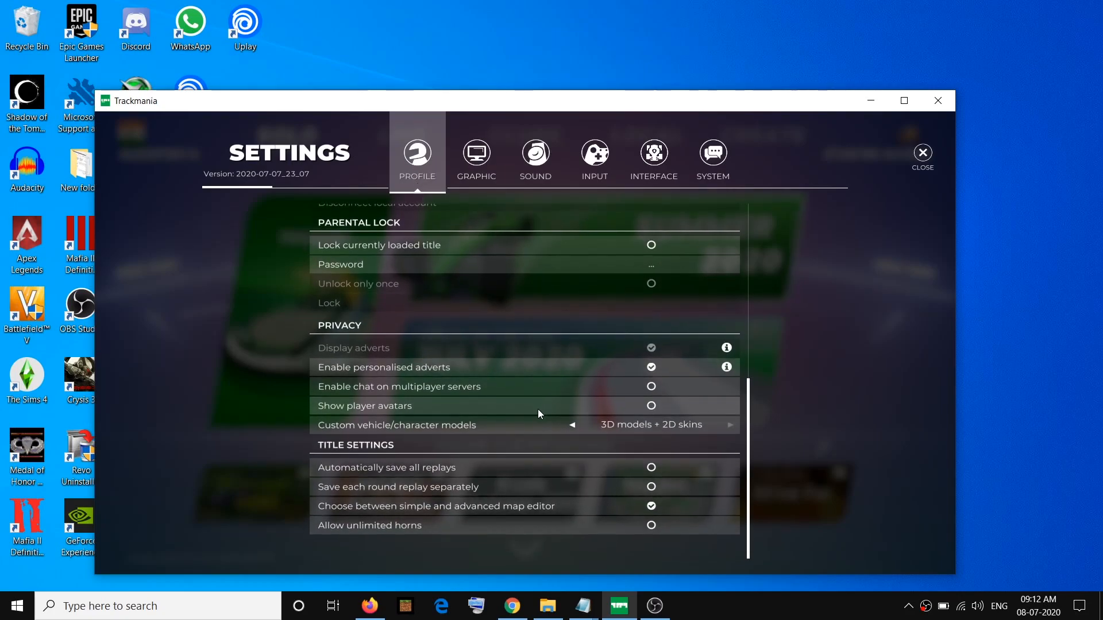
{"action": "mouse_move", "coordinate": [464, 383]}
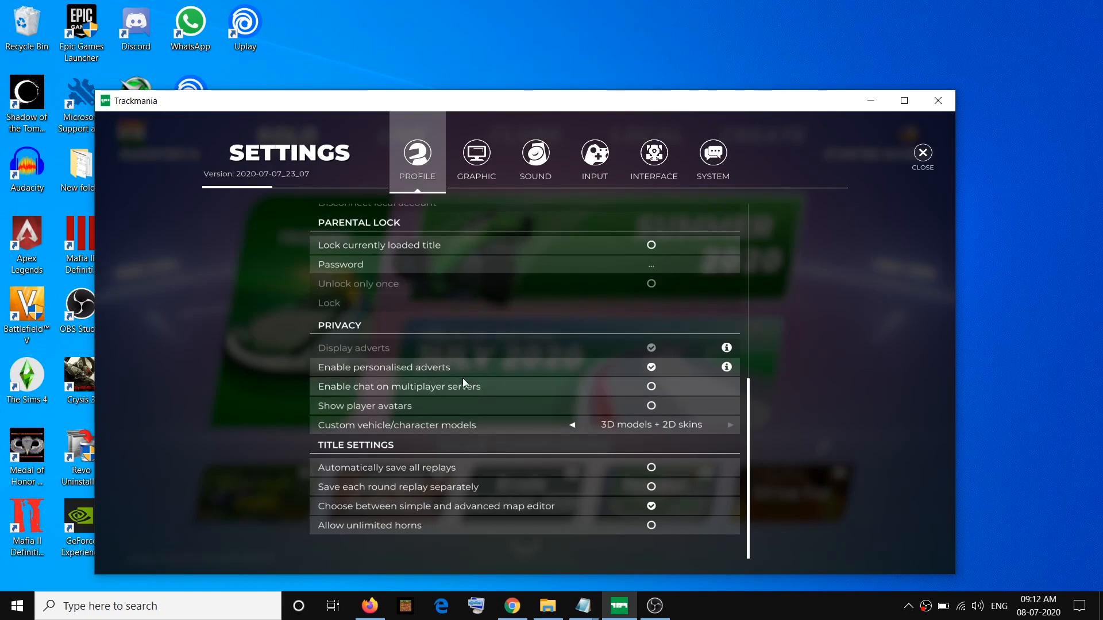
{"action": "mouse_move", "coordinate": [320, 355]}
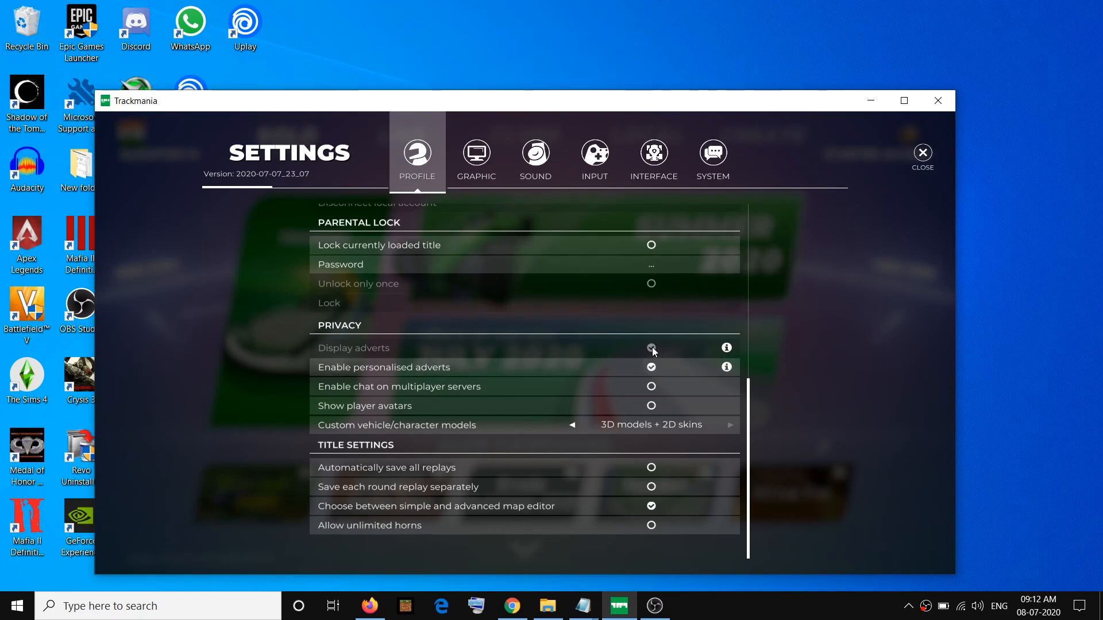
{"action": "left_click", "coordinate": [651, 348]}
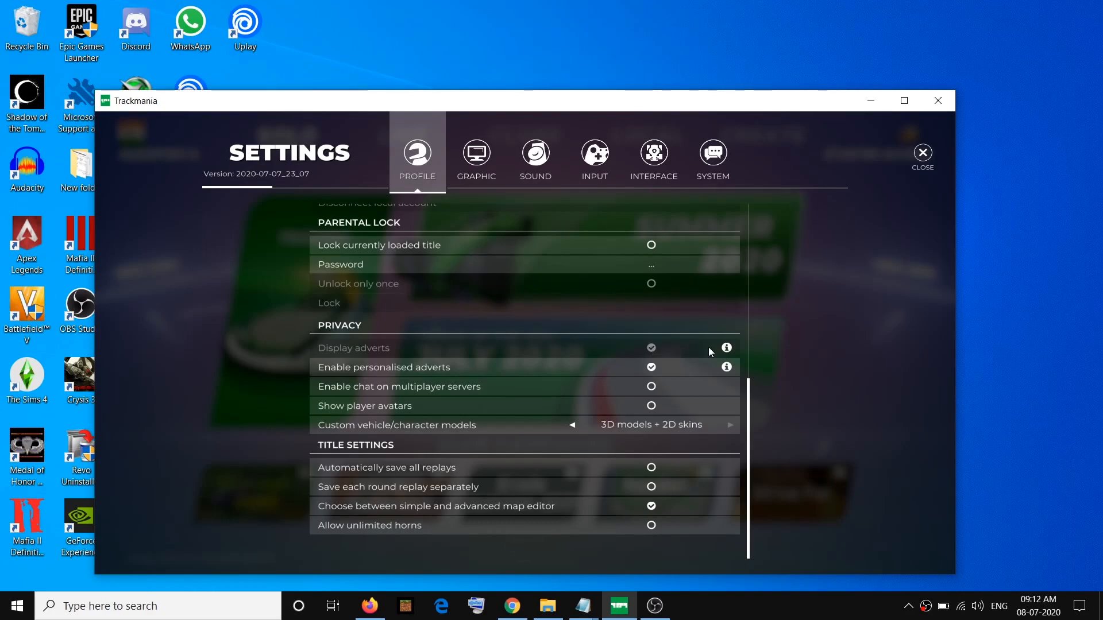
{"action": "mouse_move", "coordinate": [726, 348]}
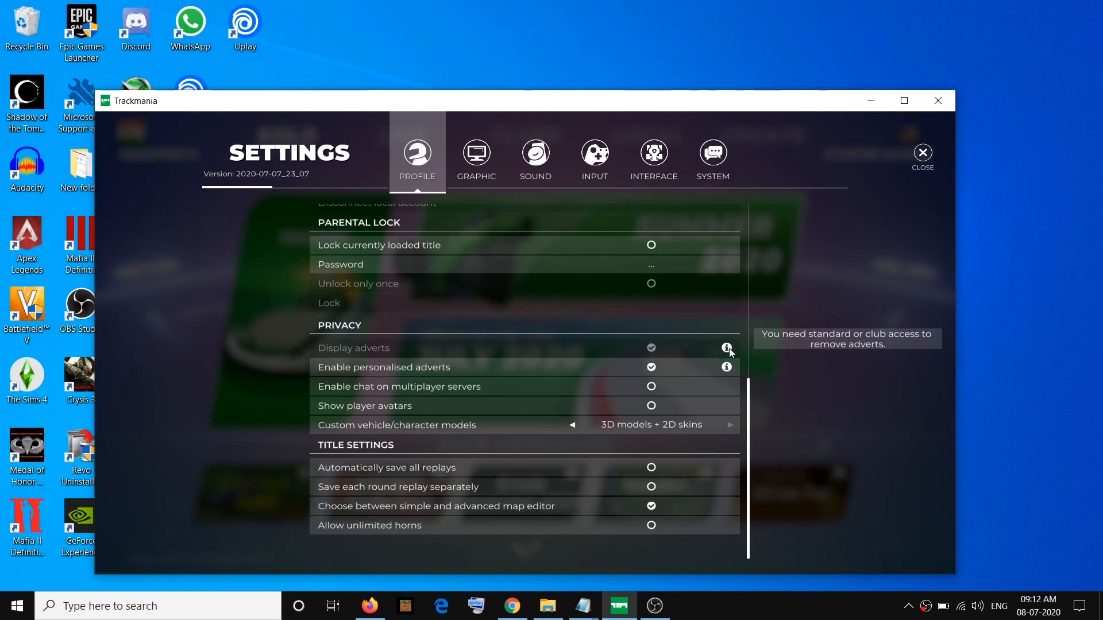
{"action": "mouse_move", "coordinate": [726, 355]}
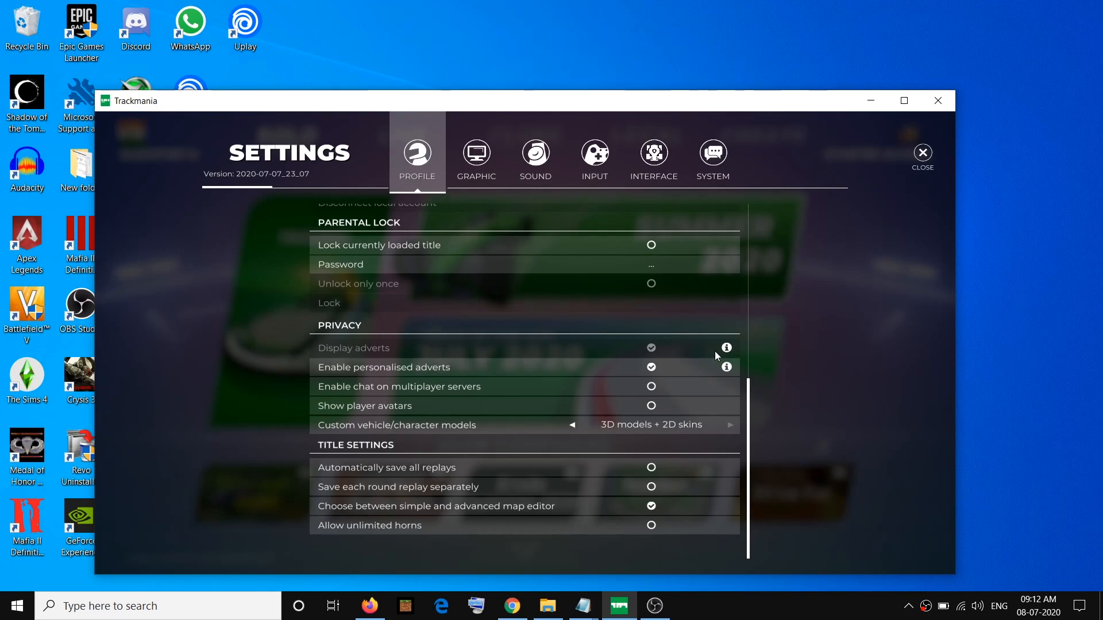
{"action": "mouse_move", "coordinate": [726, 347]}
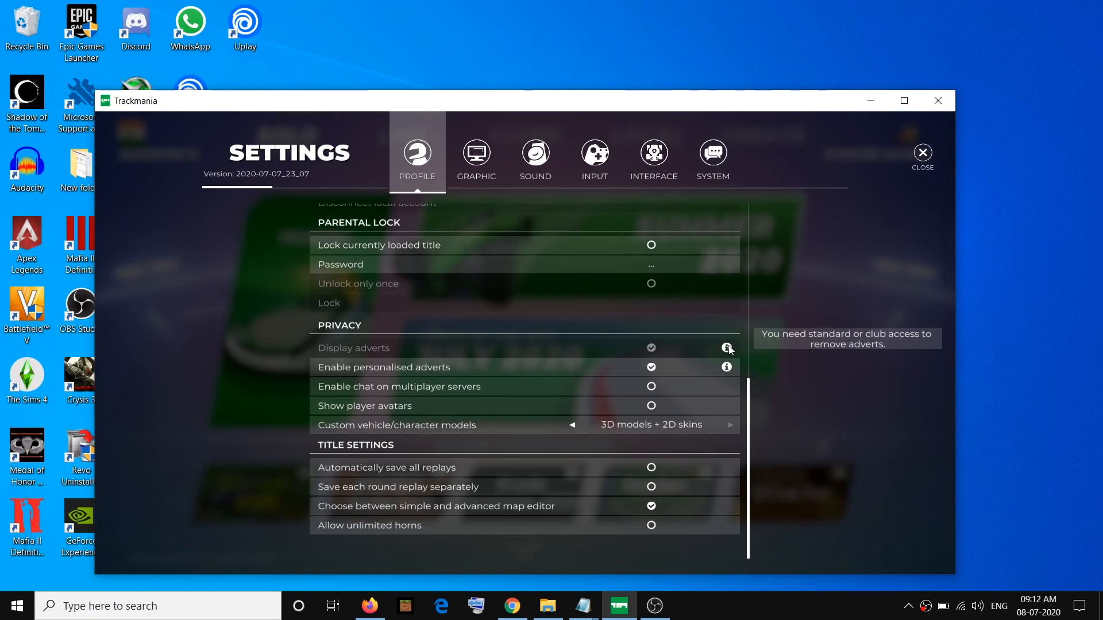
{"action": "mouse_move", "coordinate": [665, 342]}
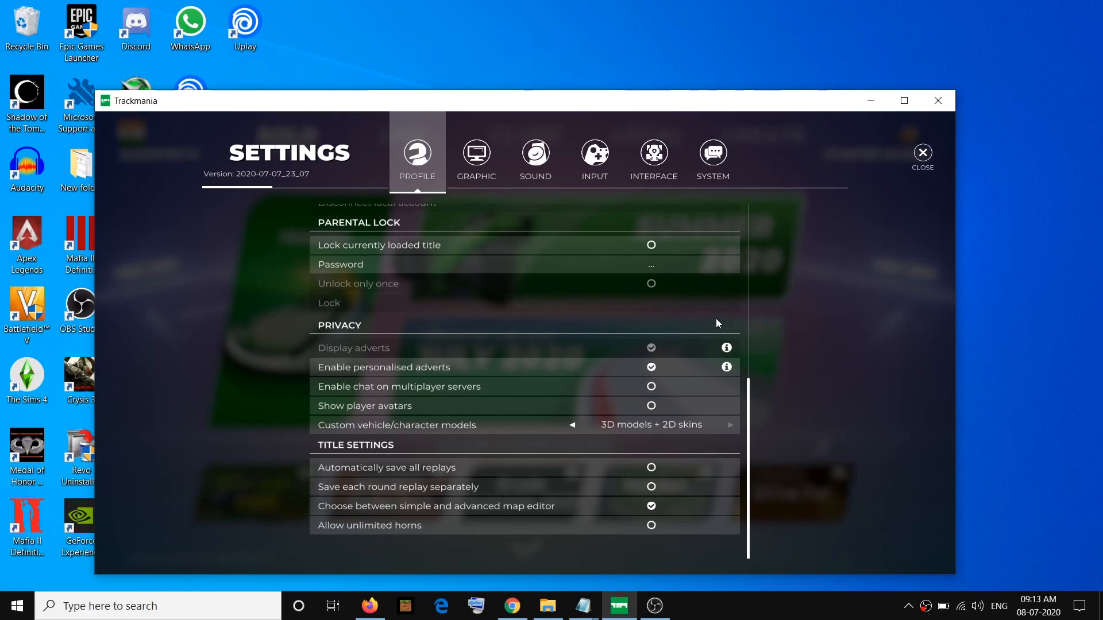
{"action": "mouse_move", "coordinate": [715, 322]}
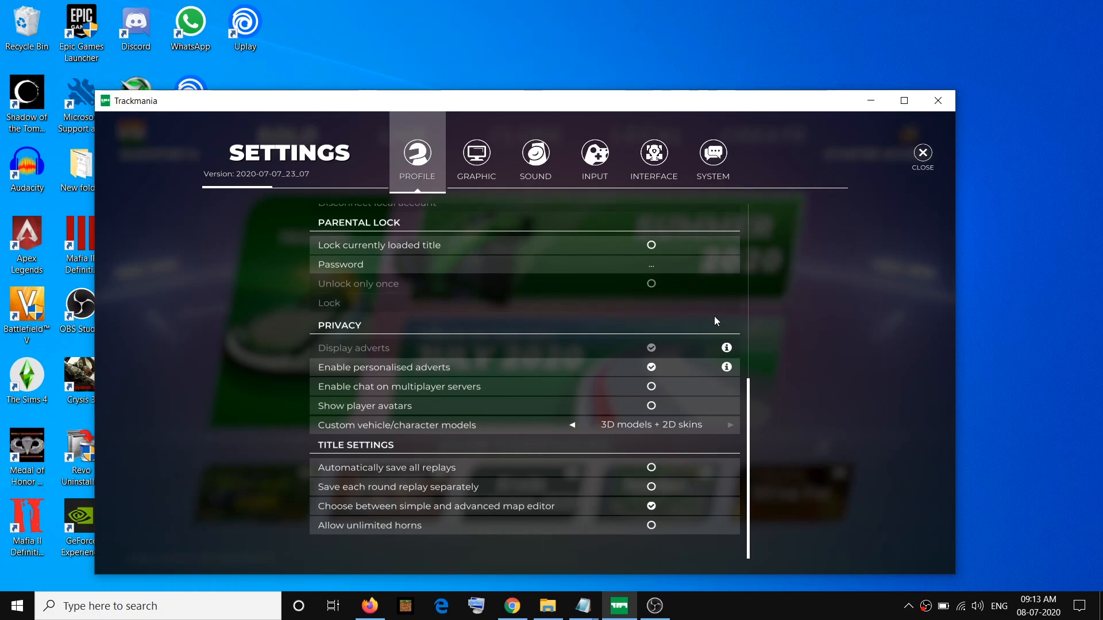
{"action": "mouse_move", "coordinate": [754, 316]}
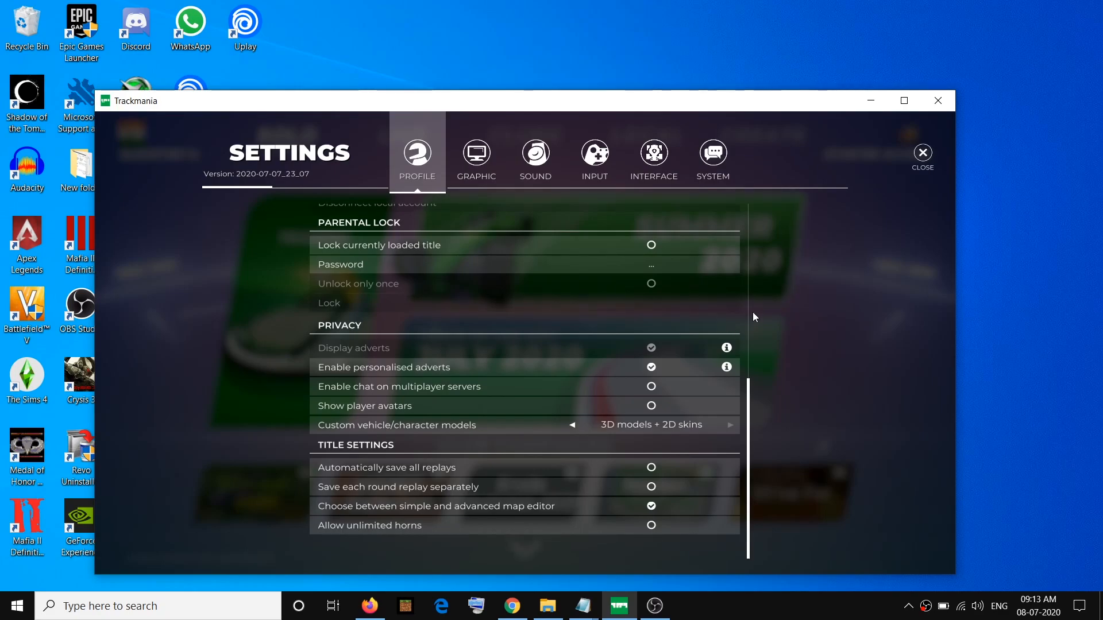